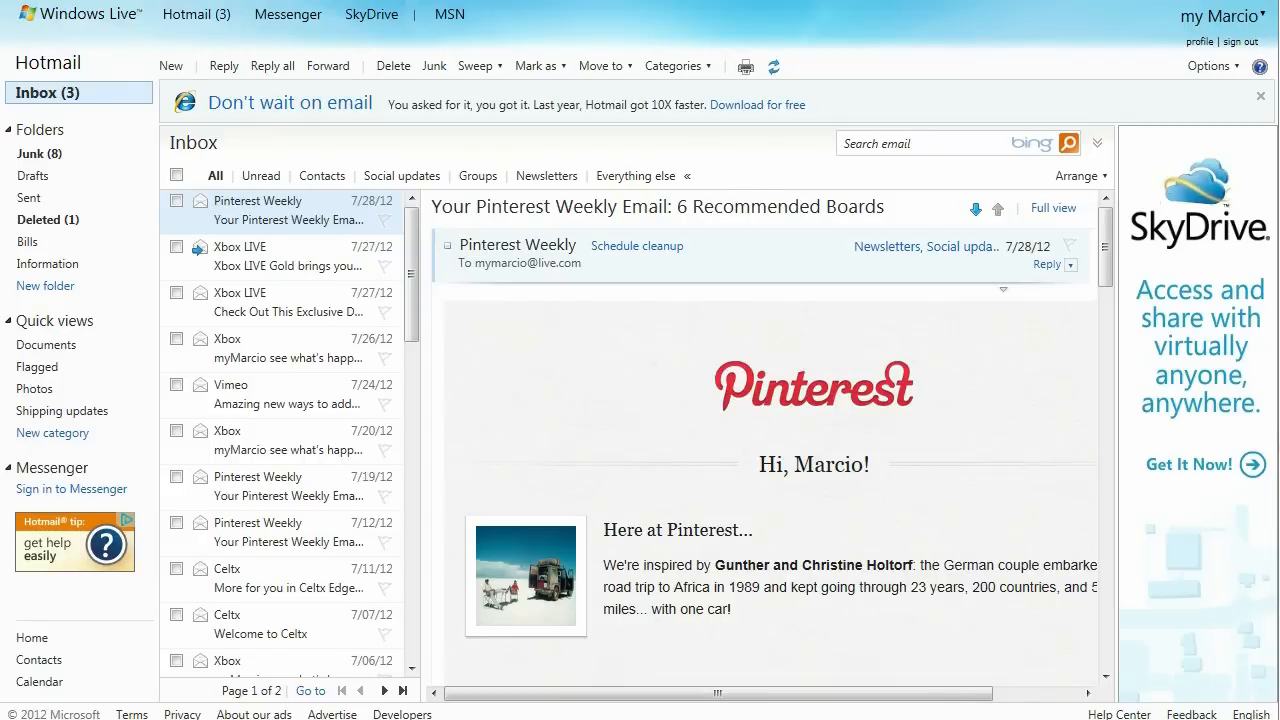
mouse_move(836, 250)
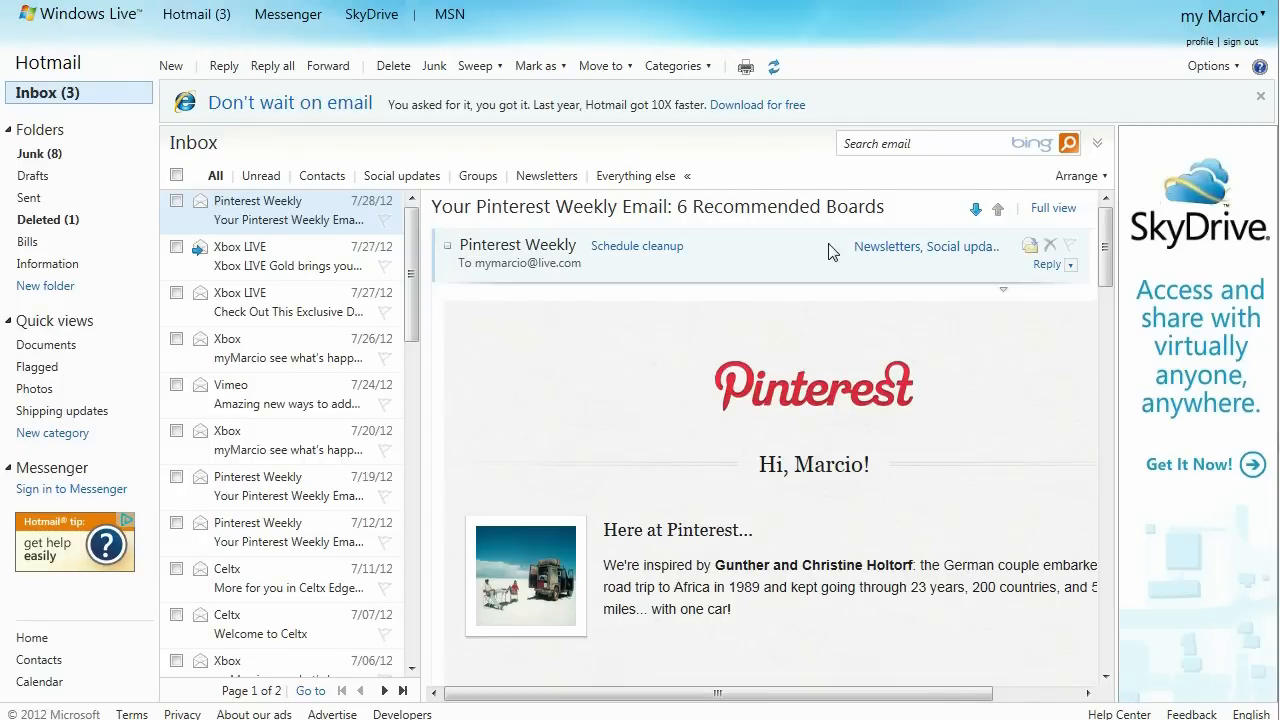
From Options, choose Upgrade to Outlook.com and confirm in the promotional dialog.
click(1210, 66)
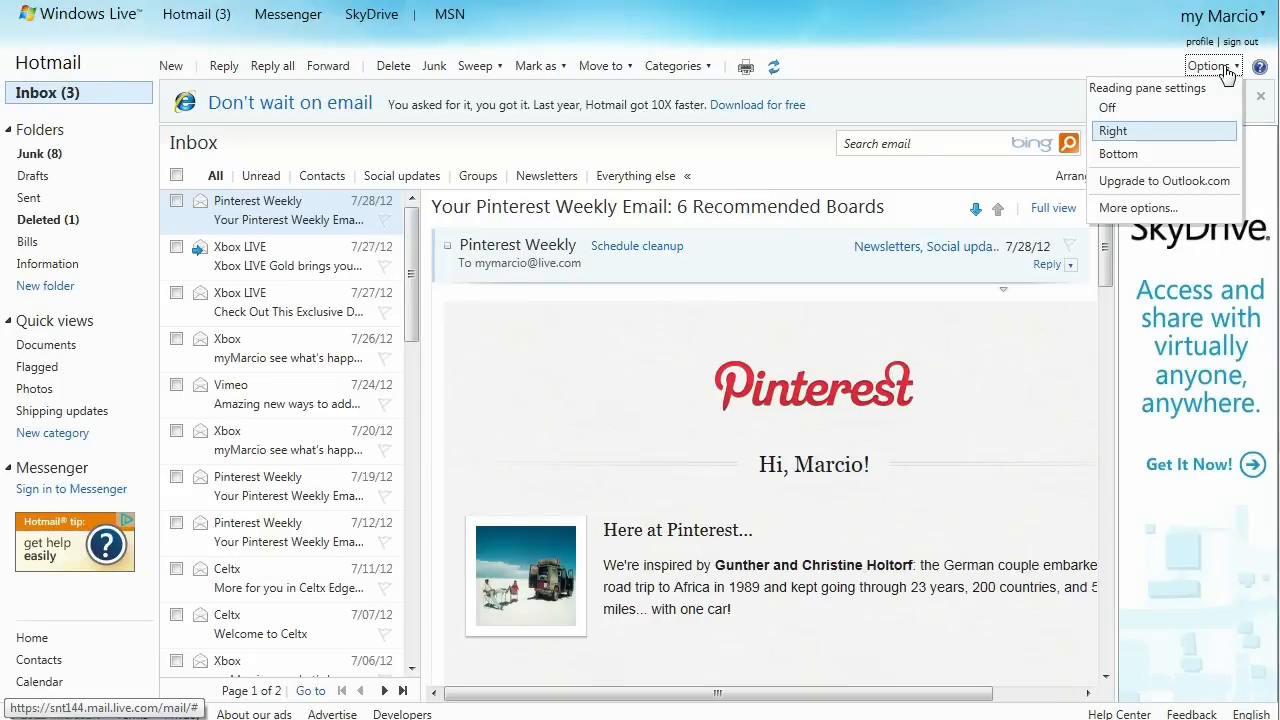
mouse_move(1164, 180)
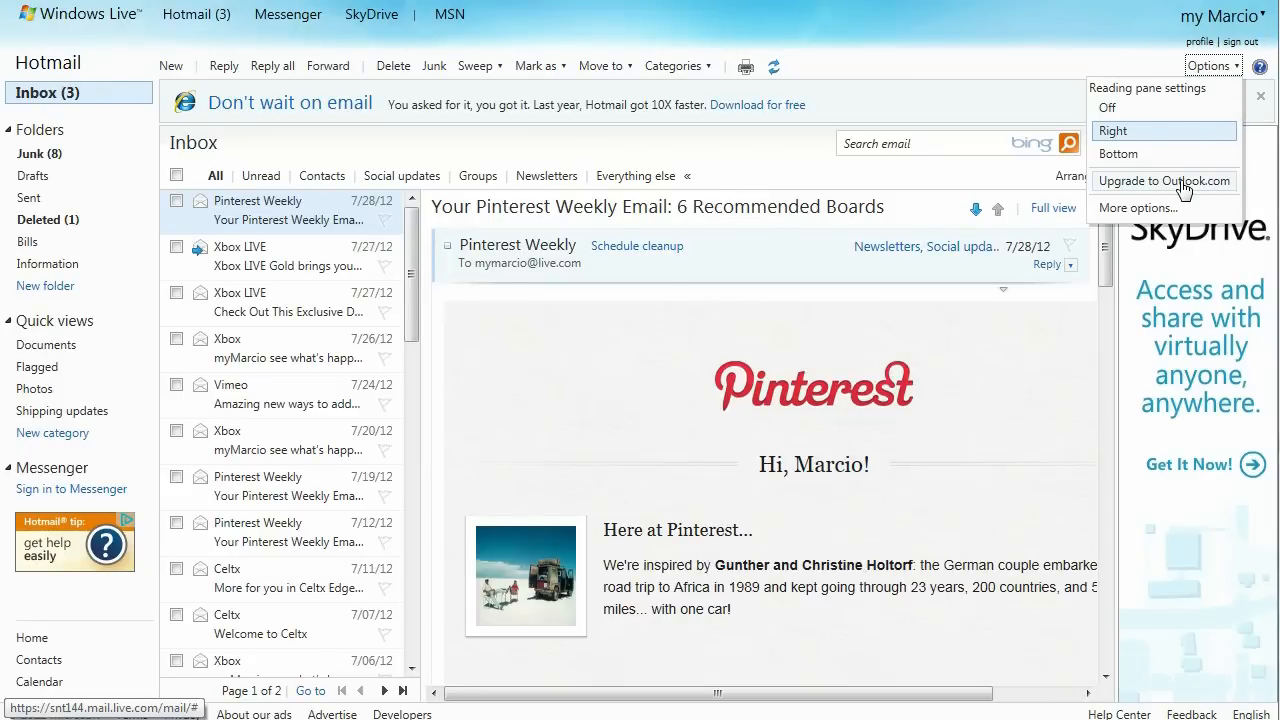
click(1164, 180)
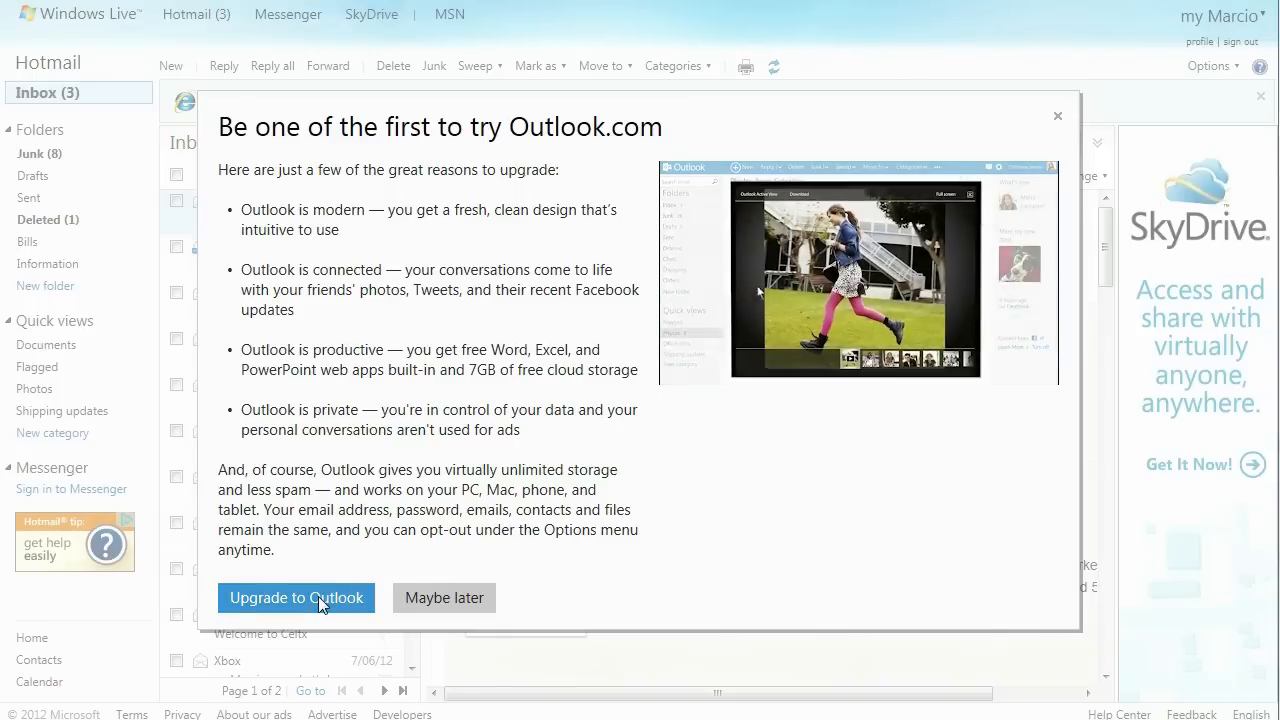
click(296, 596)
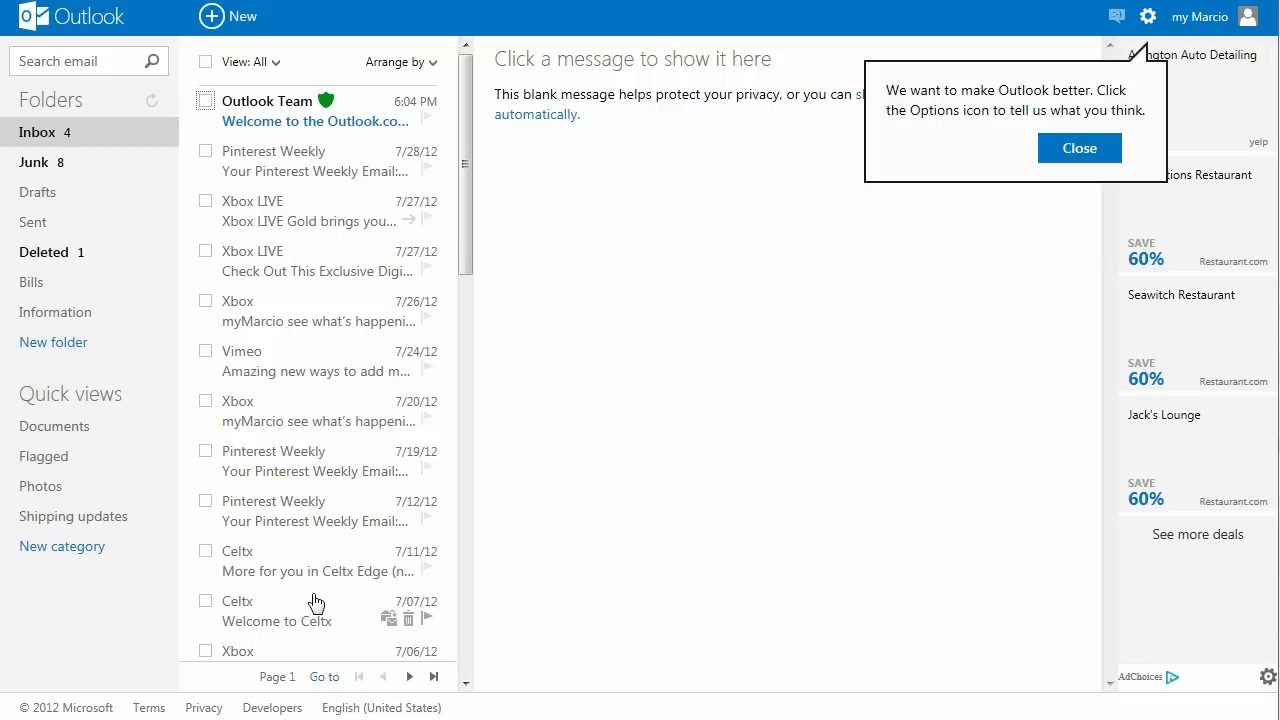
Dismiss the feedback tip, check the Messaging pane for contacts, close it, then go to settings.
click(1116, 16)
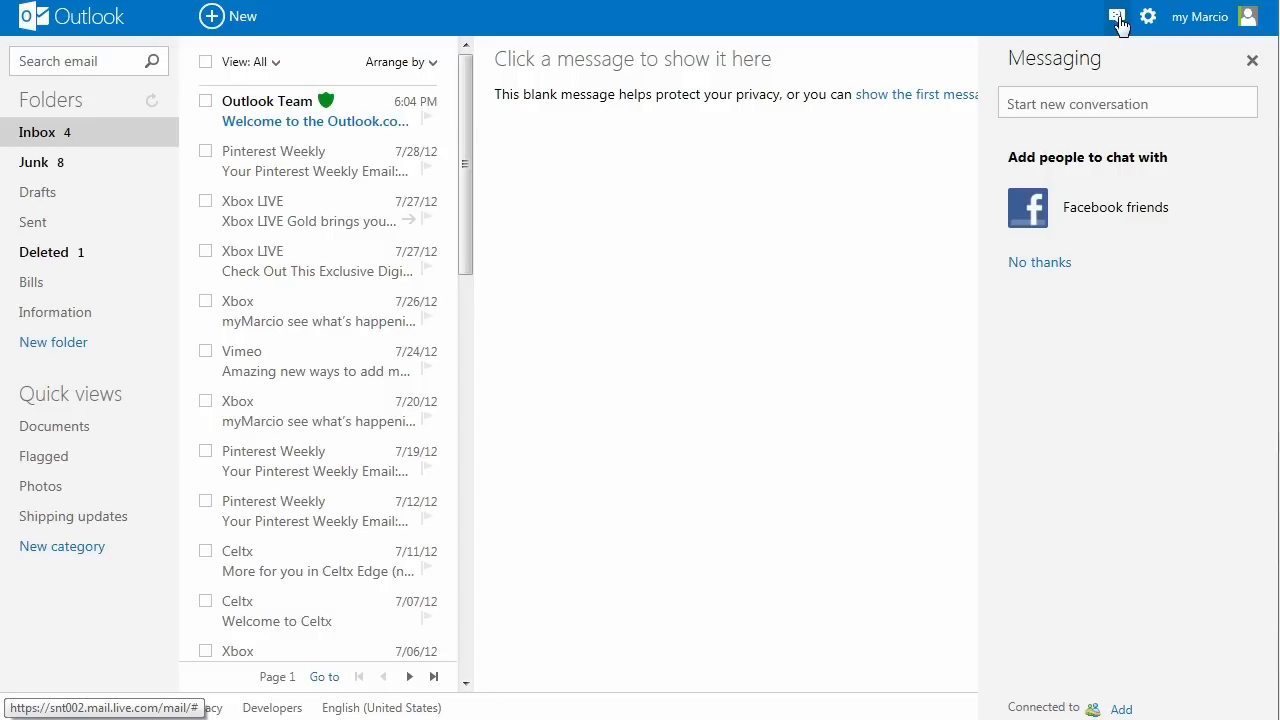
click(1128, 104)
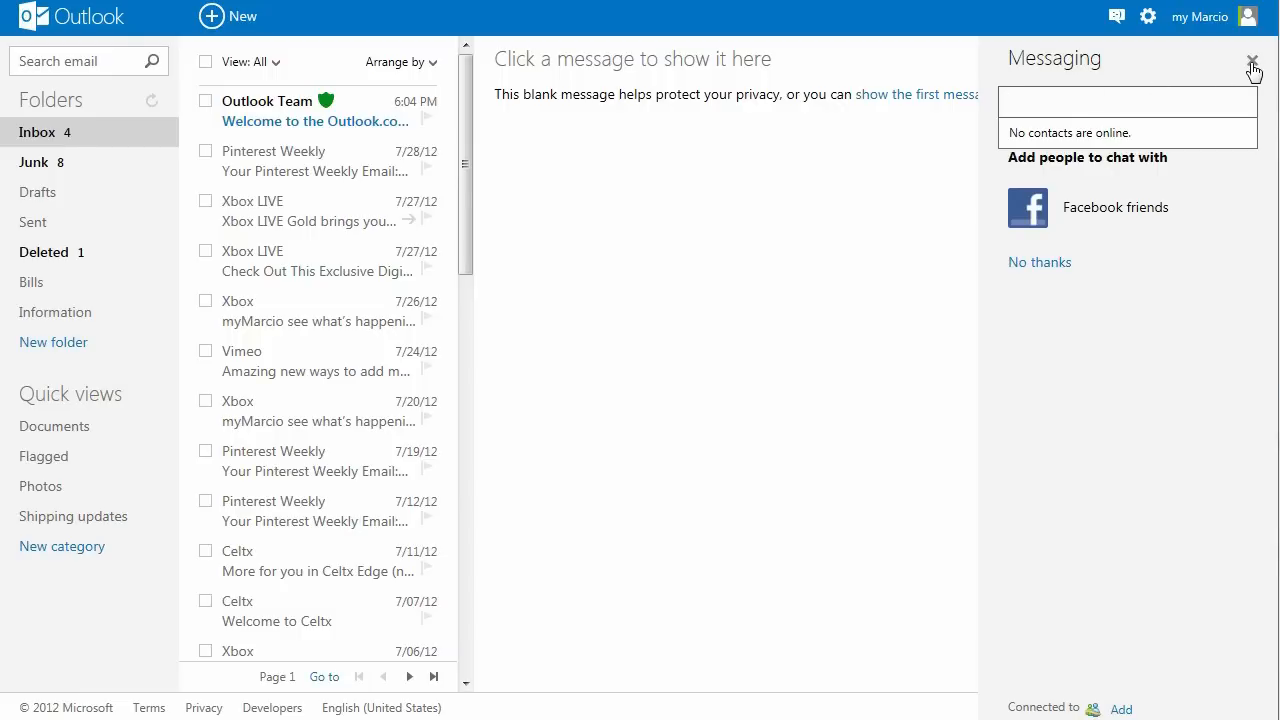
click(1252, 62)
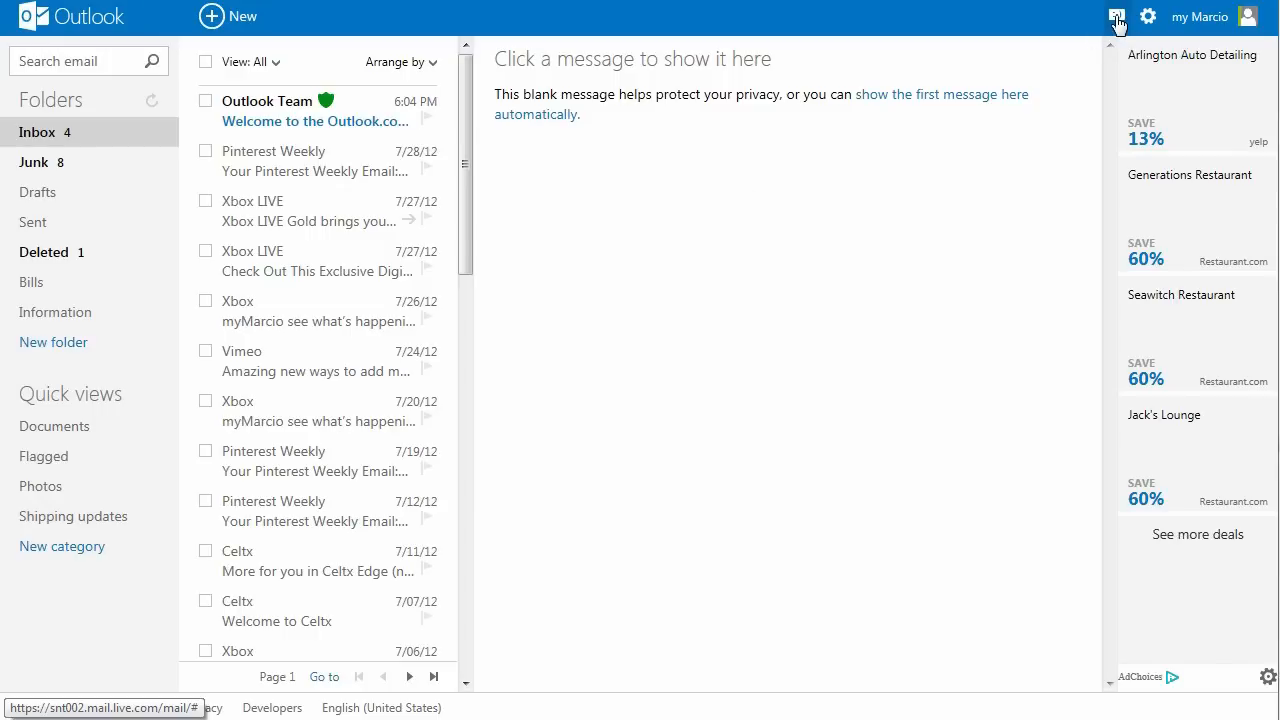
click(1148, 16)
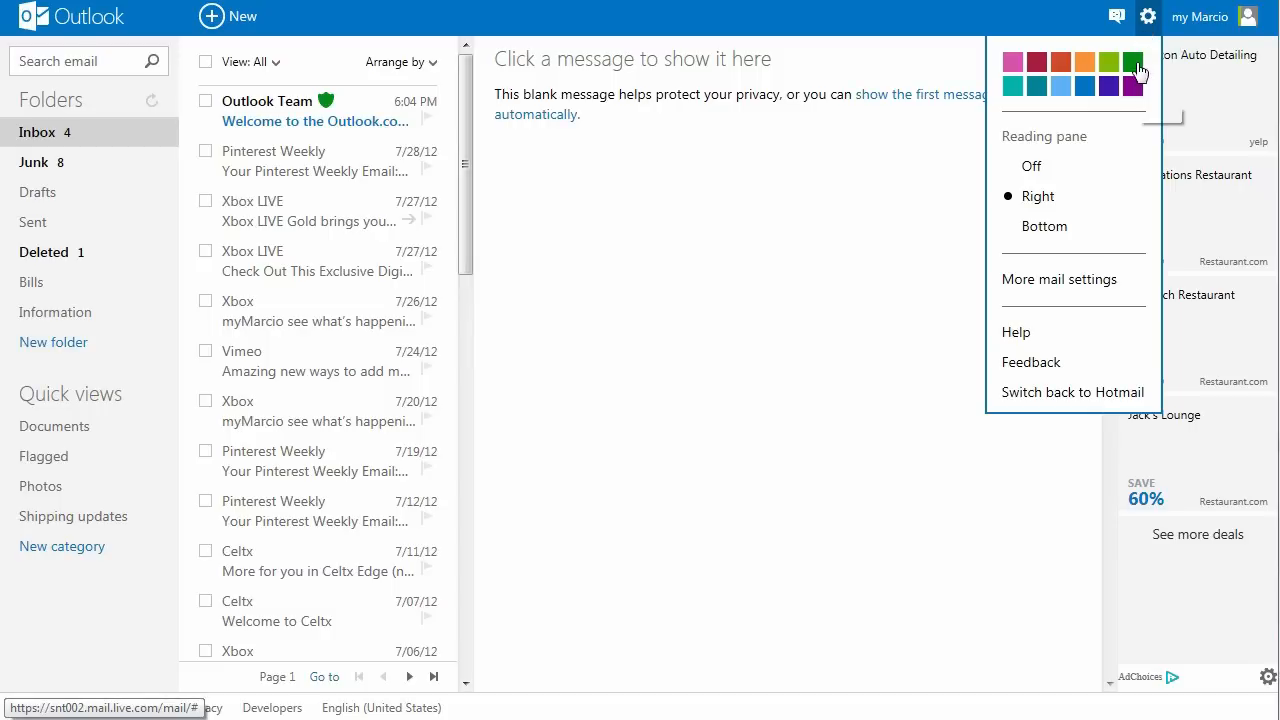
mouse_move(1060, 280)
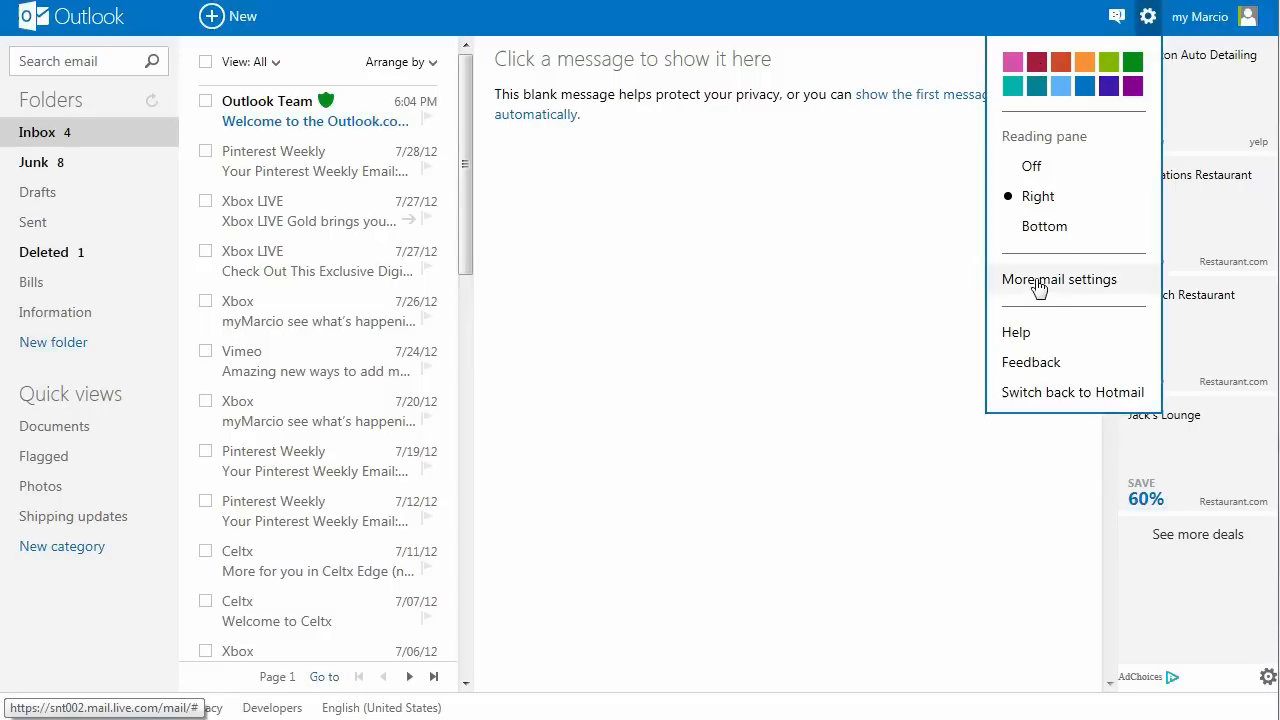
mouse_move(1036, 398)
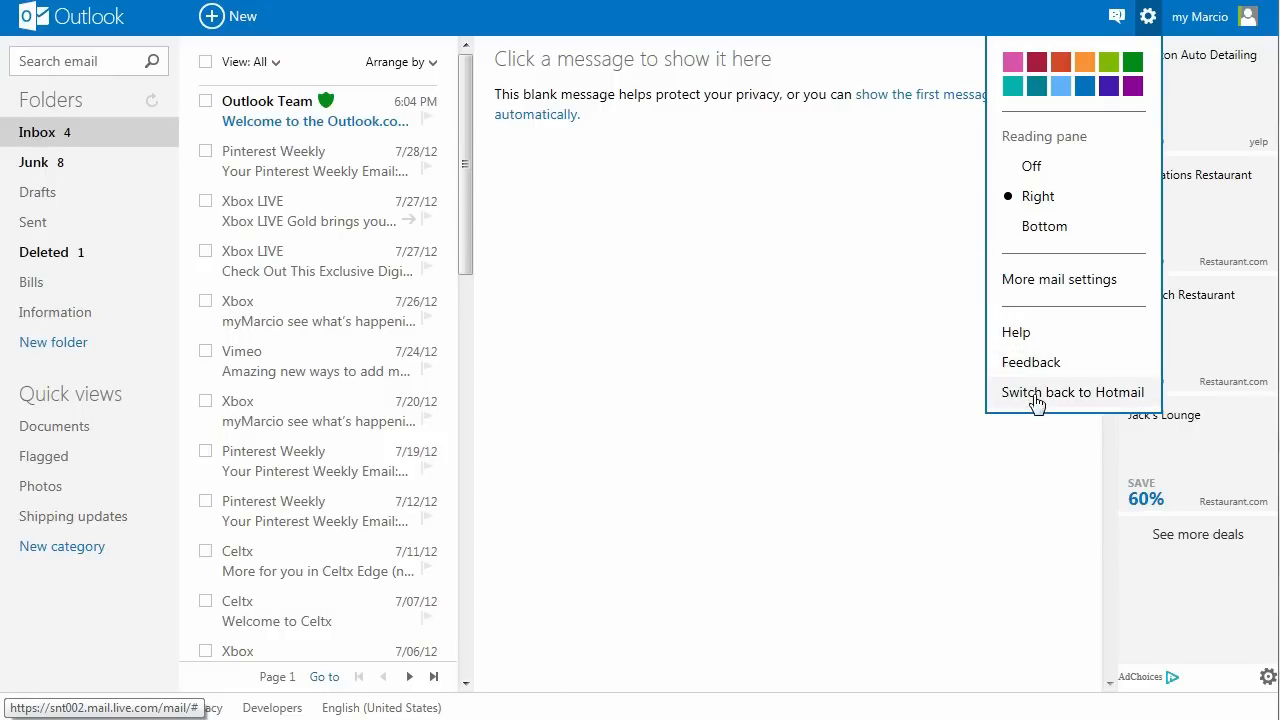
mouse_move(1072, 392)
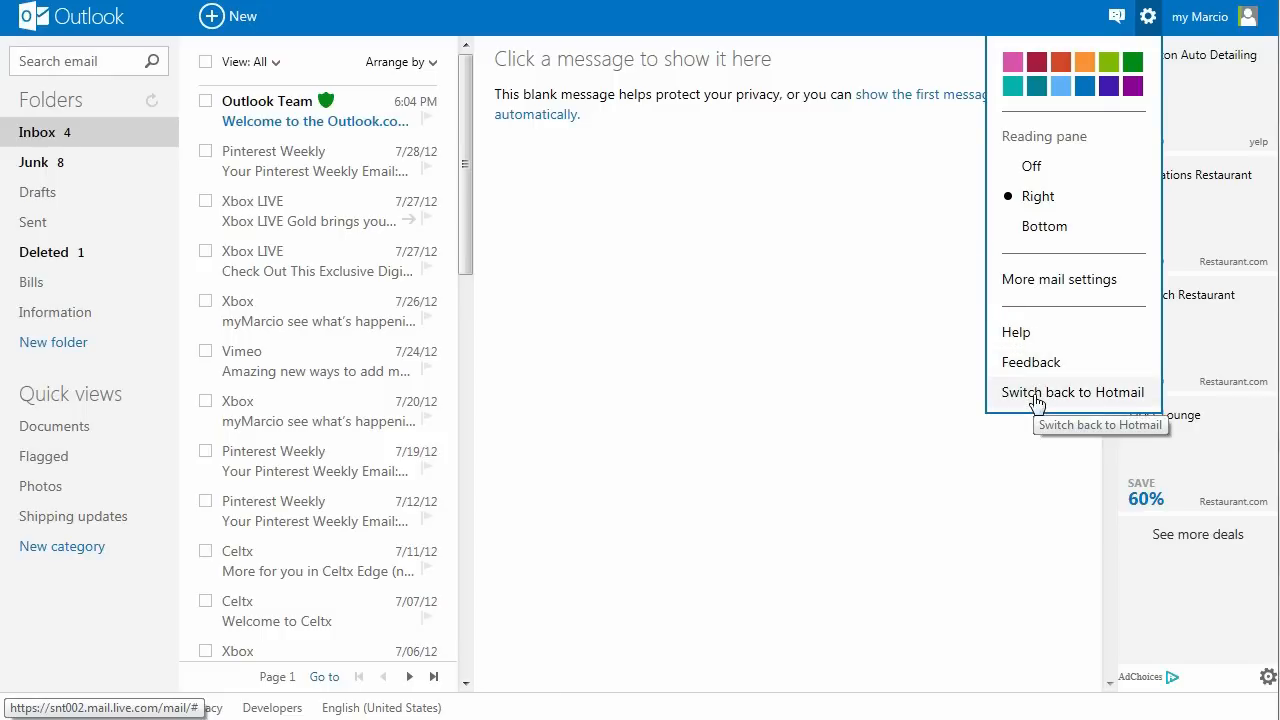
Read the Outlook Team's 'Welcome to the Outlook.com Preview' message in the reading pane.
click(300, 110)
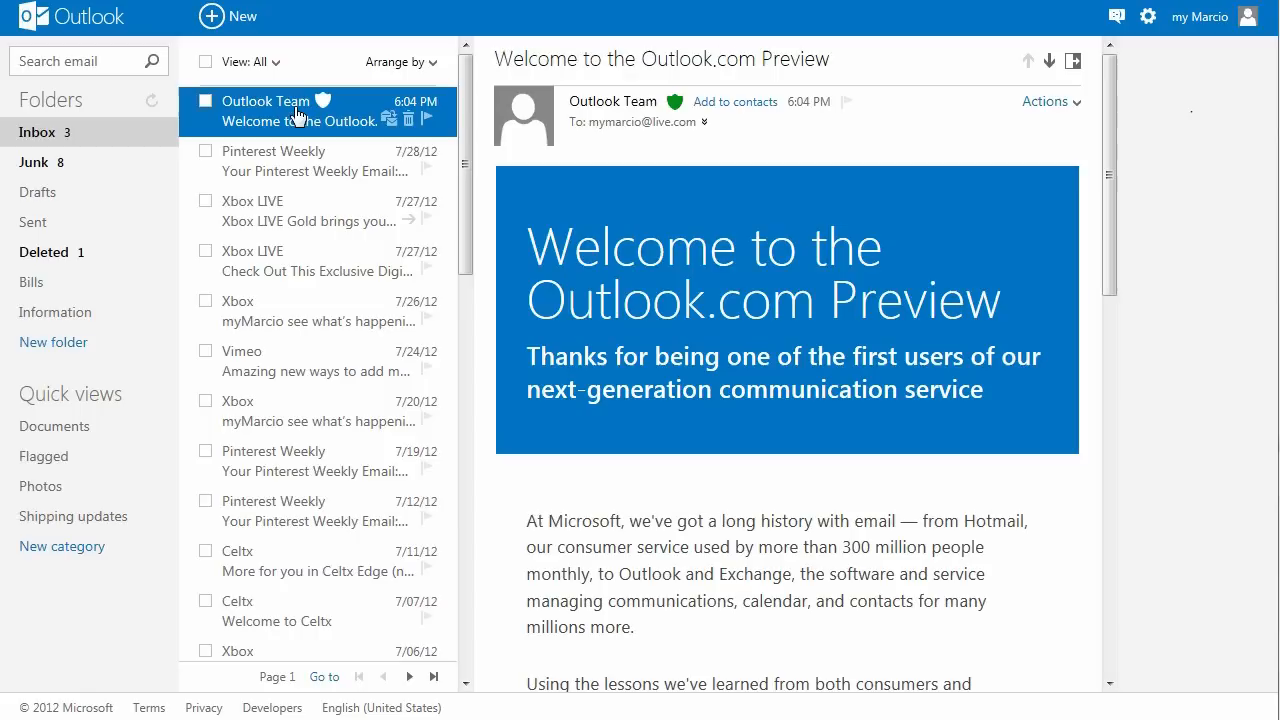
click(300, 110)
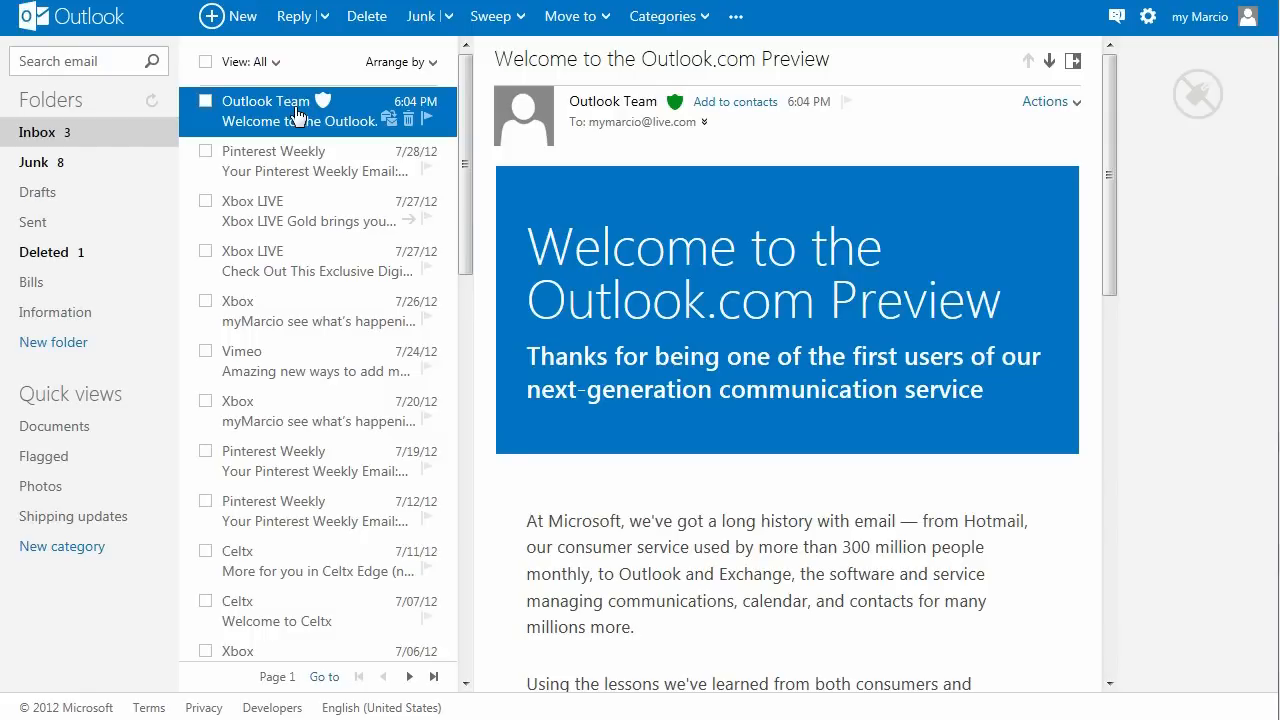
Compose a new message to your own address with 'Subject' as the subject line.
click(228, 16)
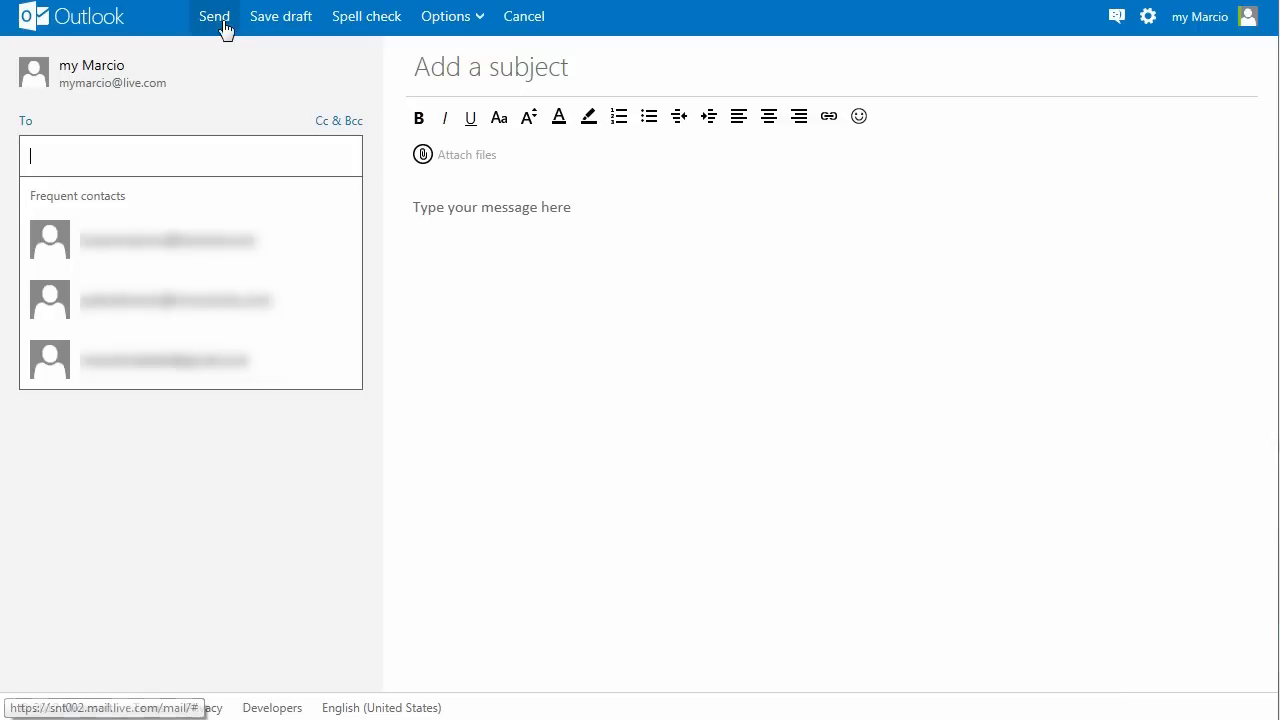
mouse_move(218, 48)
text(my Marcio)
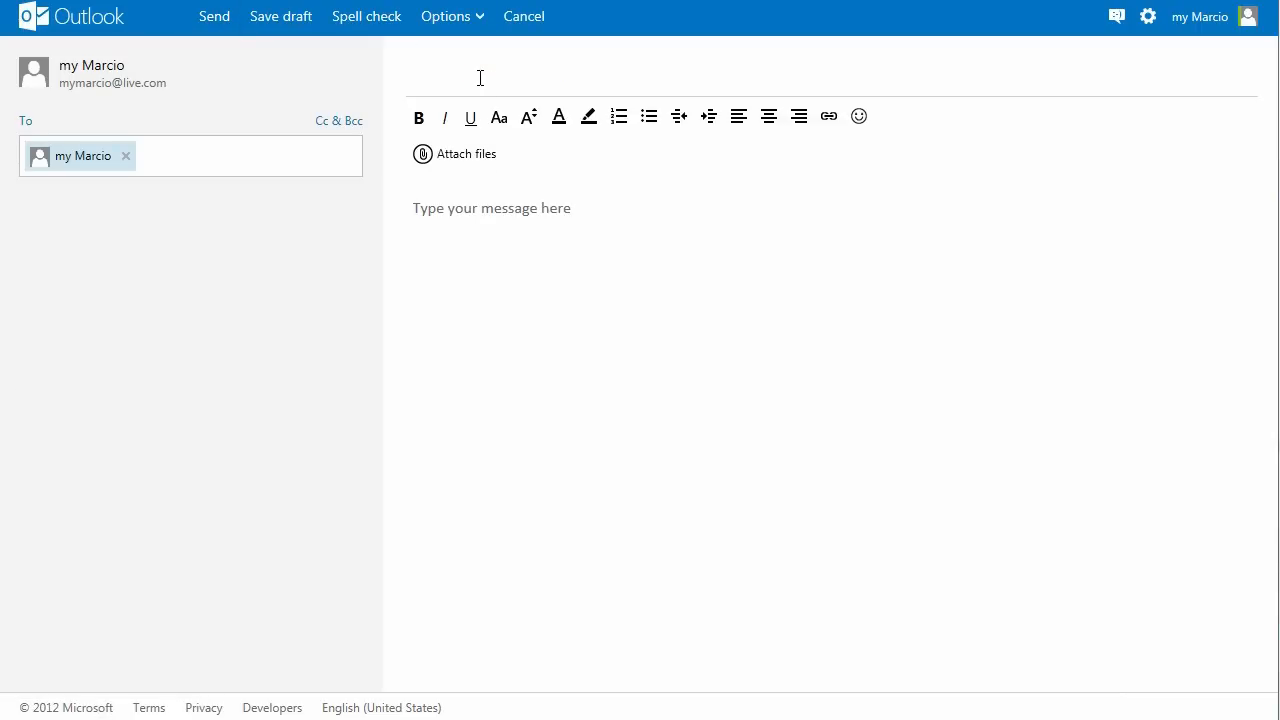
text(Subject)
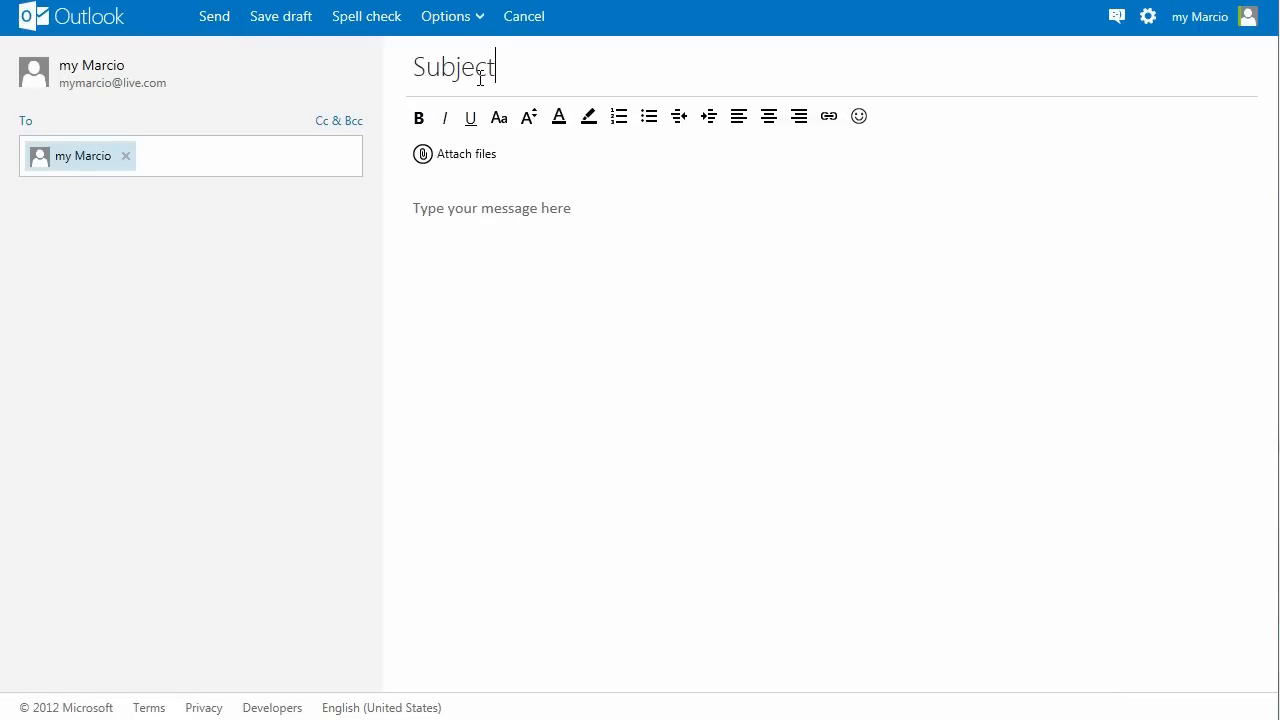